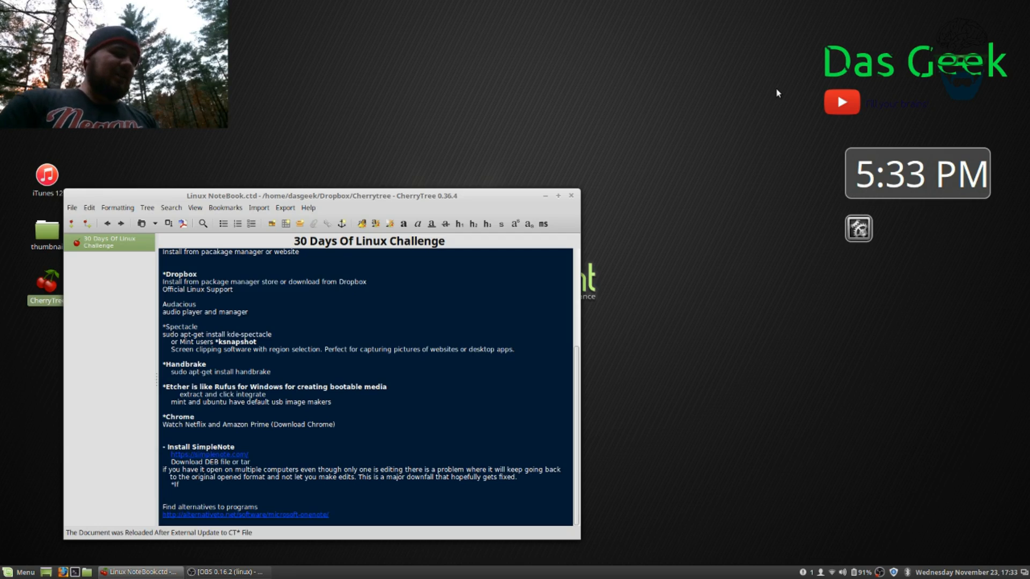
{"action": "mouse_move", "coordinate": [399, 348]}
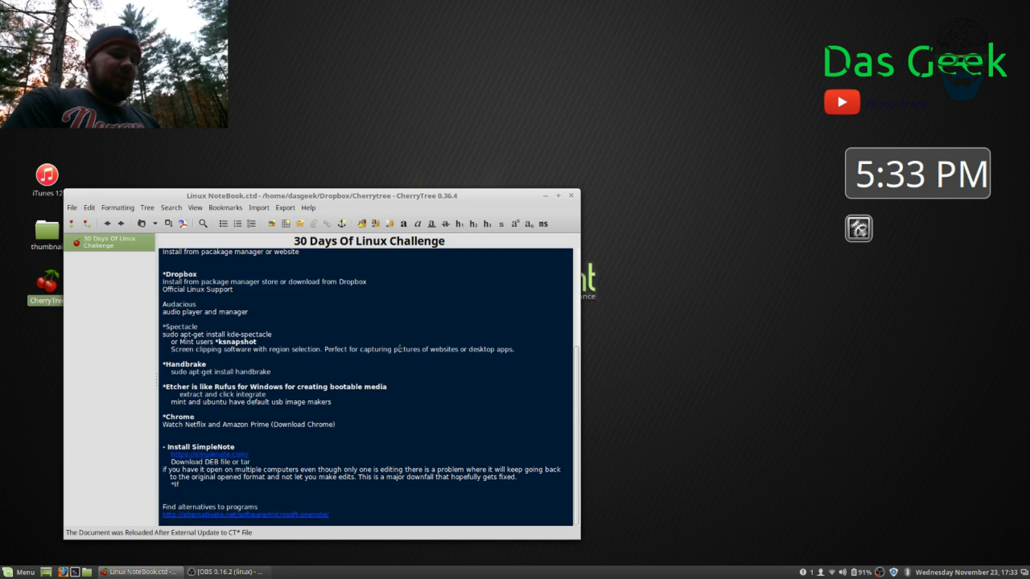
{"action": "mouse_move", "coordinate": [561, 200]}
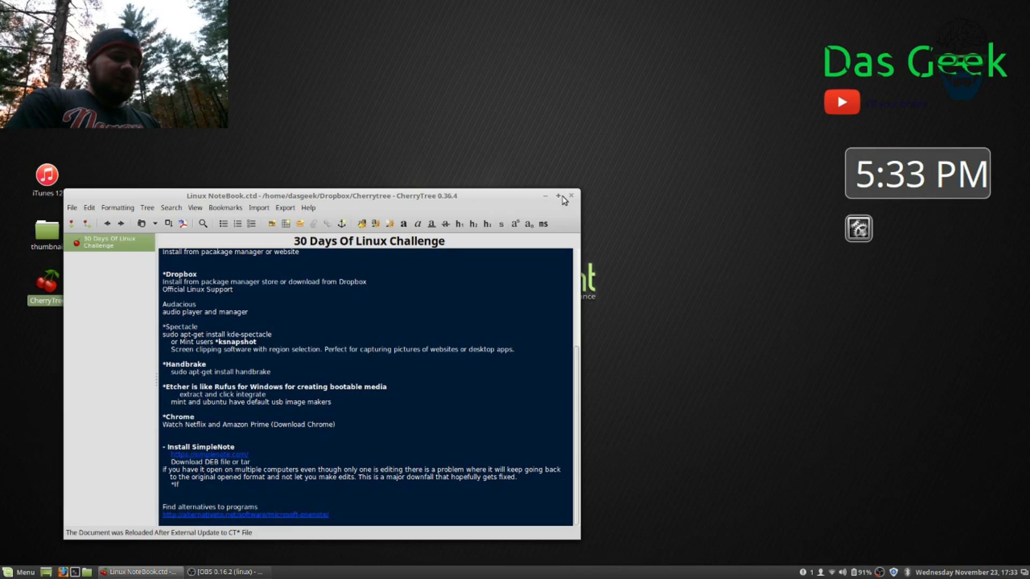
{"action": "mouse_move", "coordinate": [558, 201]}
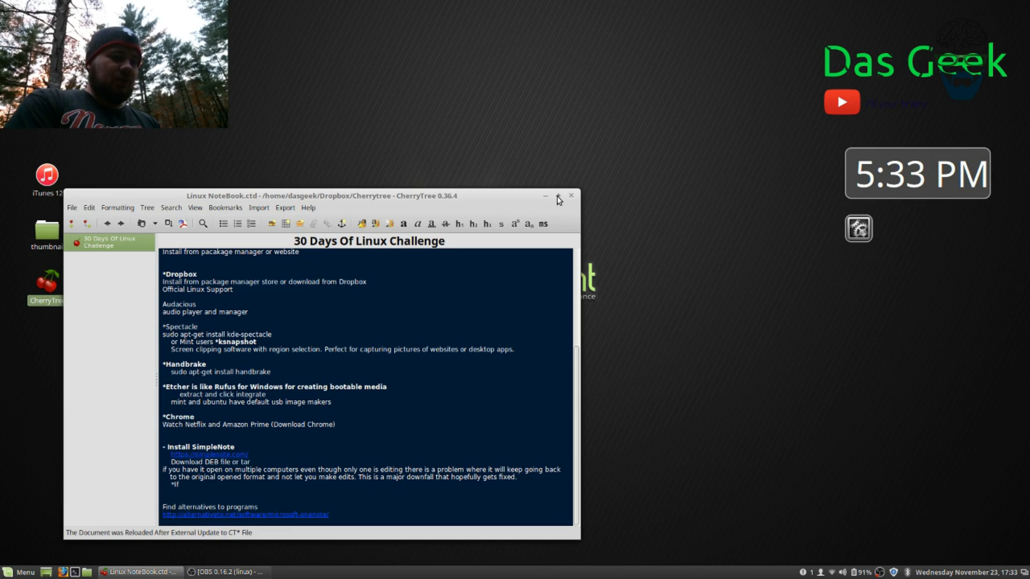
- Maximize the CherryTree window so the 30 Days Of Linux Challenge notebook fills the screen
{"action": "left_click", "coordinate": [558, 196]}
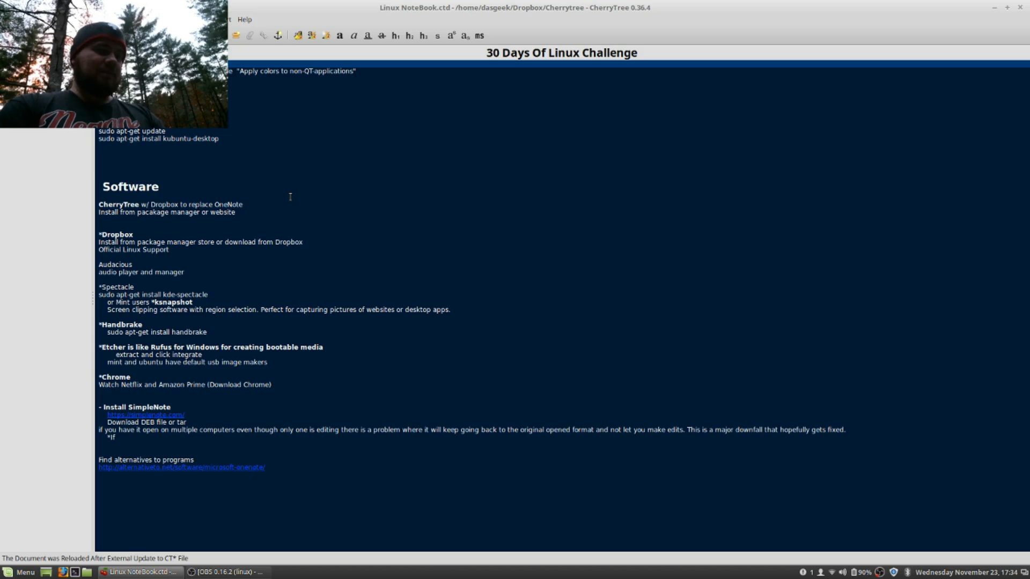
{"action": "mouse_move", "coordinate": [339, 63]}
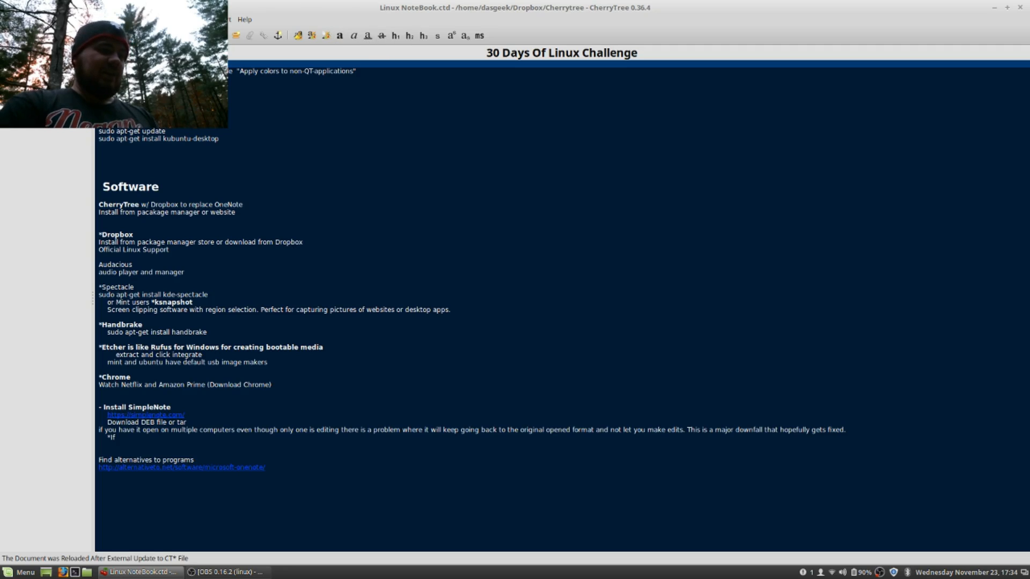
{"action": "mouse_move", "coordinate": [325, 35]}
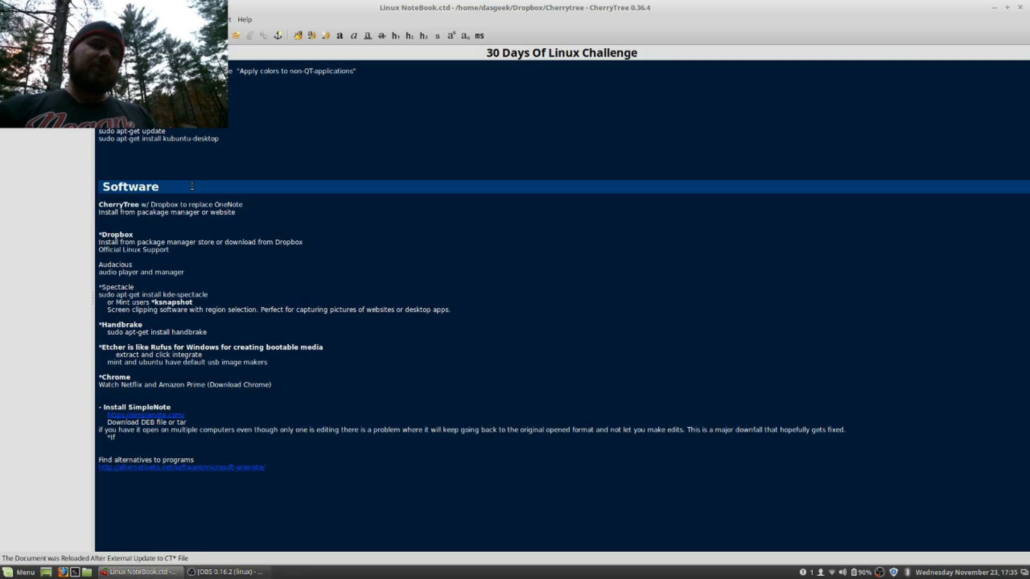
{"action": "left_click", "coordinate": [154, 186]}
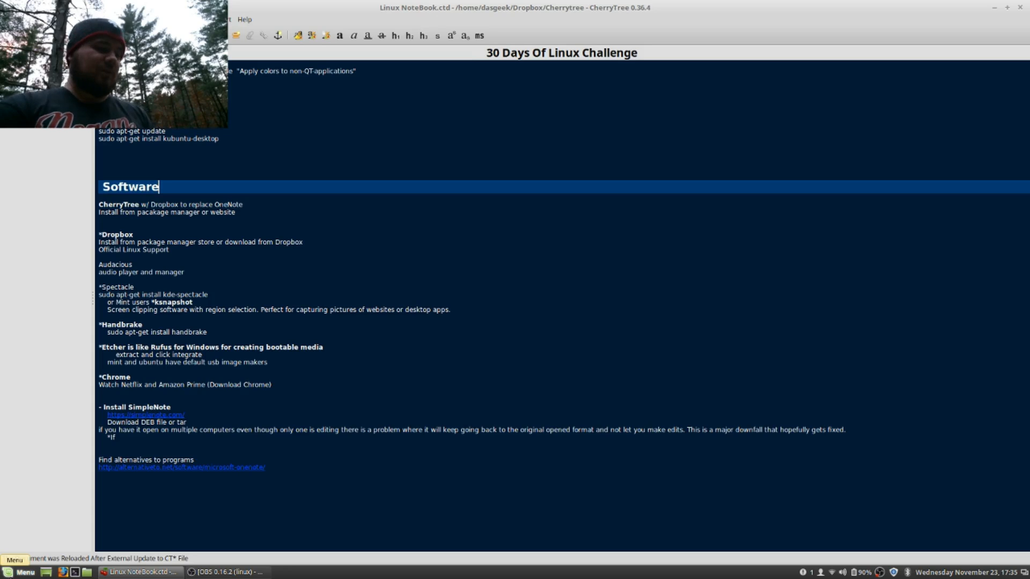
{"action": "left_click", "coordinate": [19, 572]}
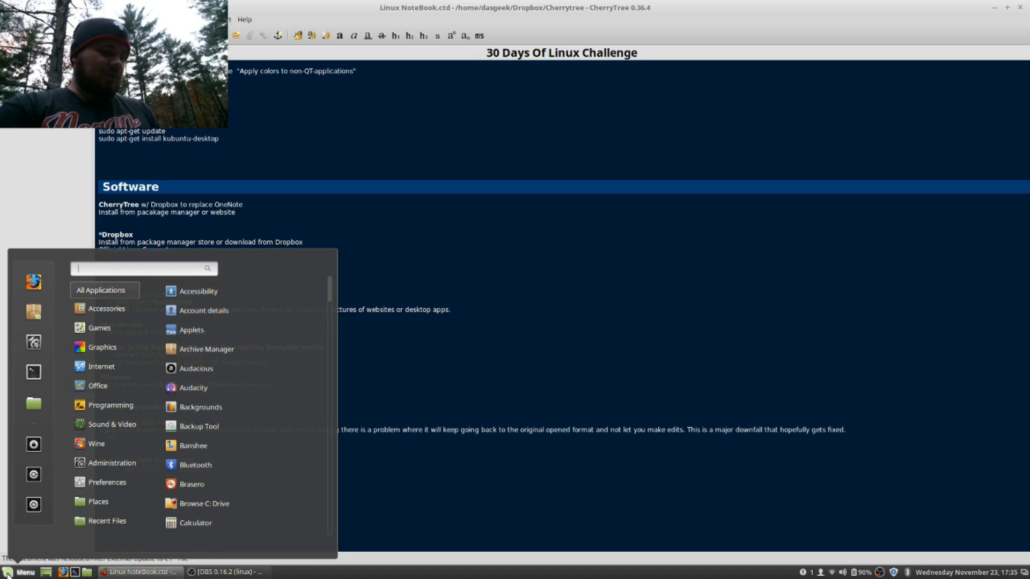
{"action": "type", "text": "audaciou"}
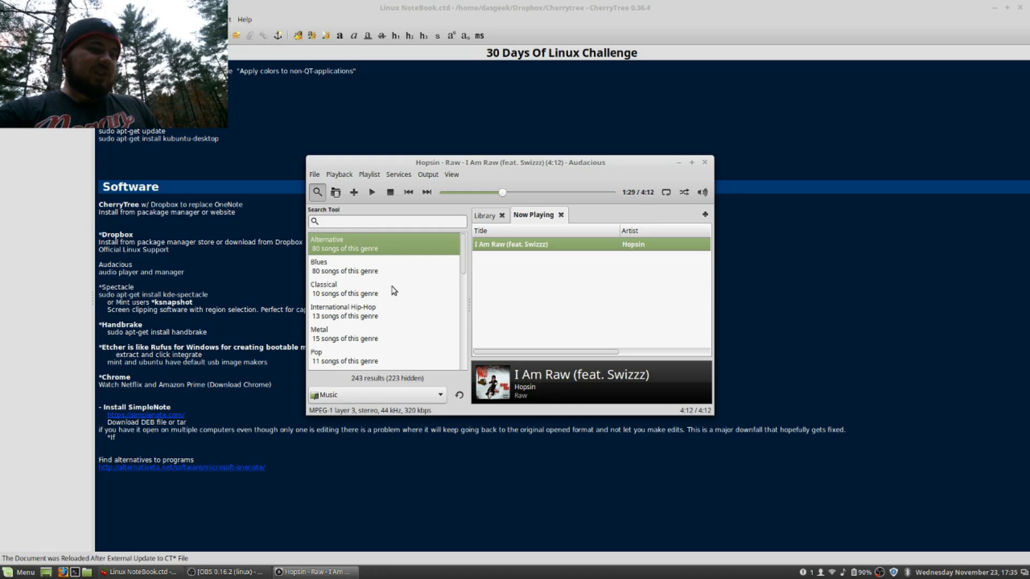
{"action": "mouse_move", "coordinate": [587, 300]}
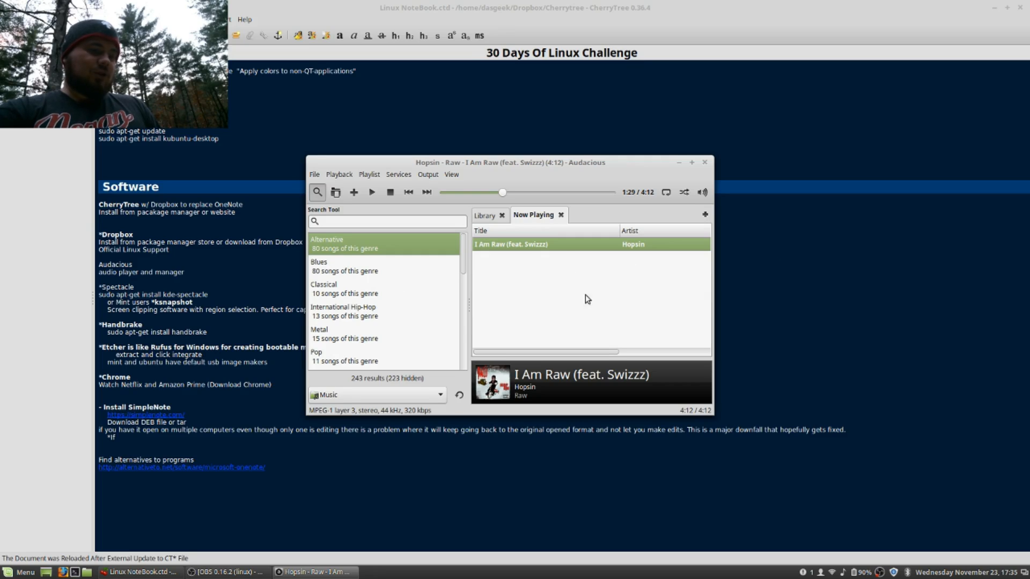
{"action": "mouse_move", "coordinate": [593, 329]}
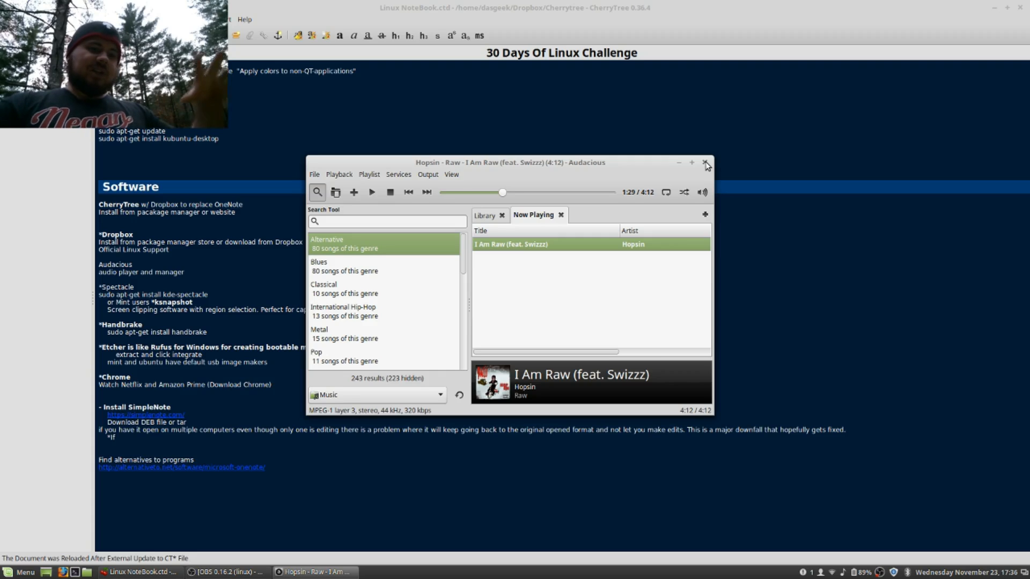
{"action": "mouse_move", "coordinate": [516, 208]}
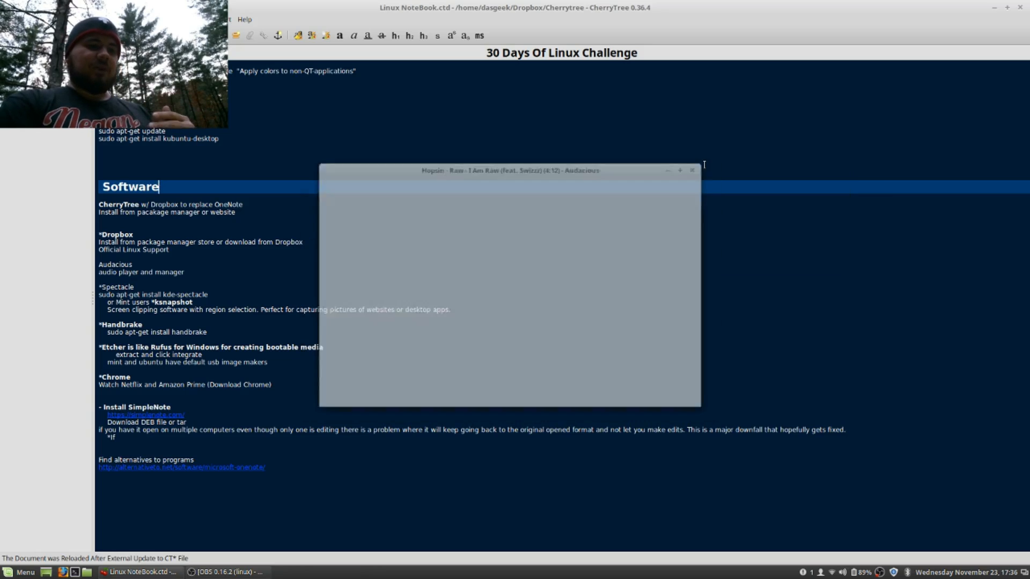
- Close Audacious, refocus the Software heading, and bring up the system applications menu
{"action": "left_click", "coordinate": [692, 170]}
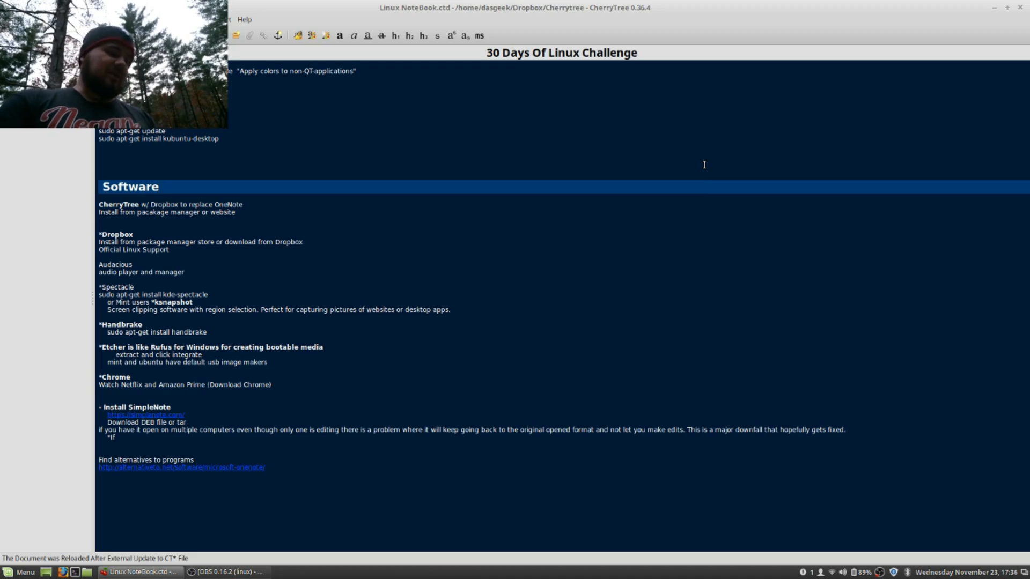
{"action": "left_click", "coordinate": [160, 187]}
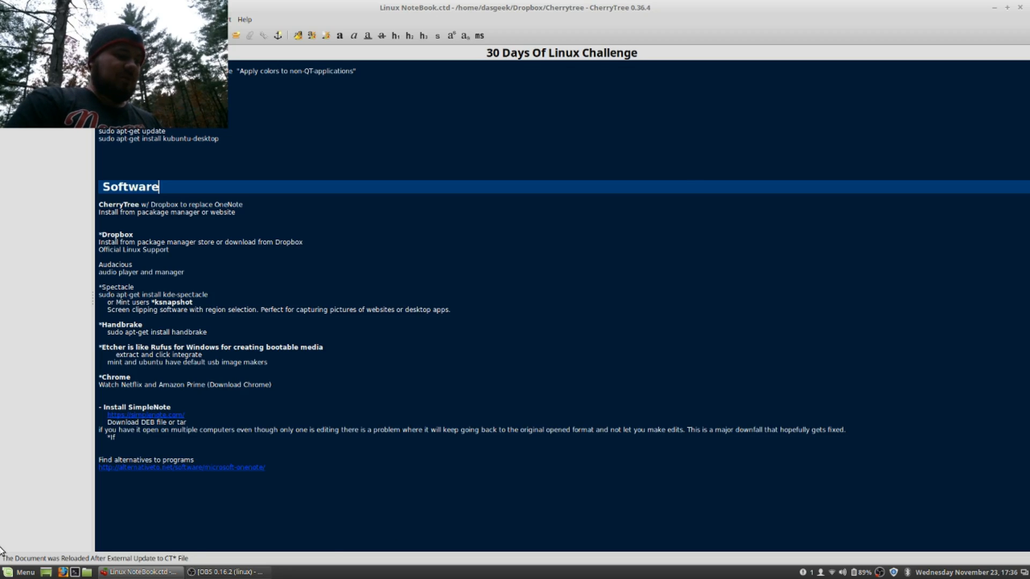
{"action": "left_click", "coordinate": [19, 572]}
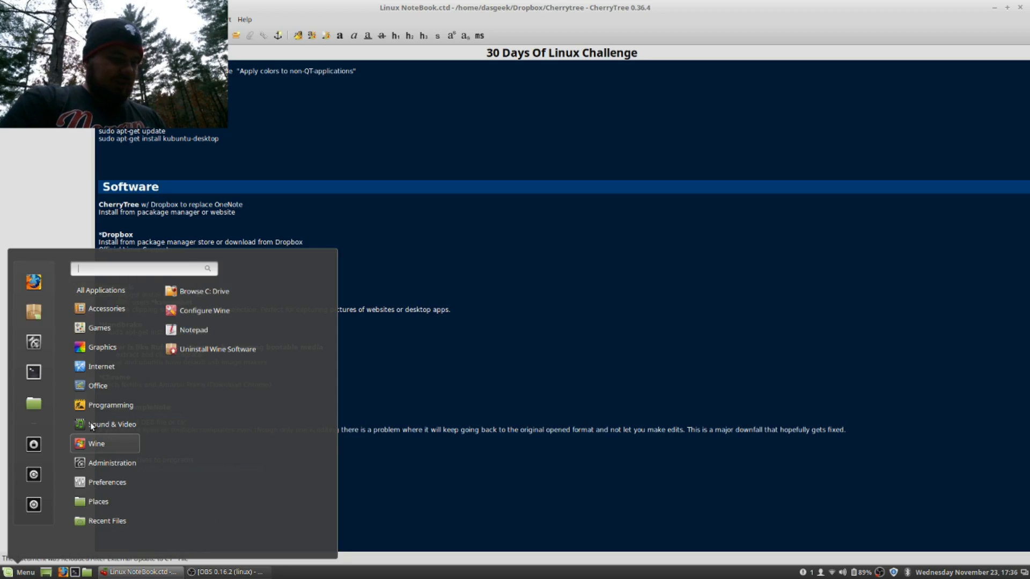
- Launch KSnapshot via a 'ksna' search, review capture modes keeping Full Screen, then close it
{"action": "type", "text": "ksna"}
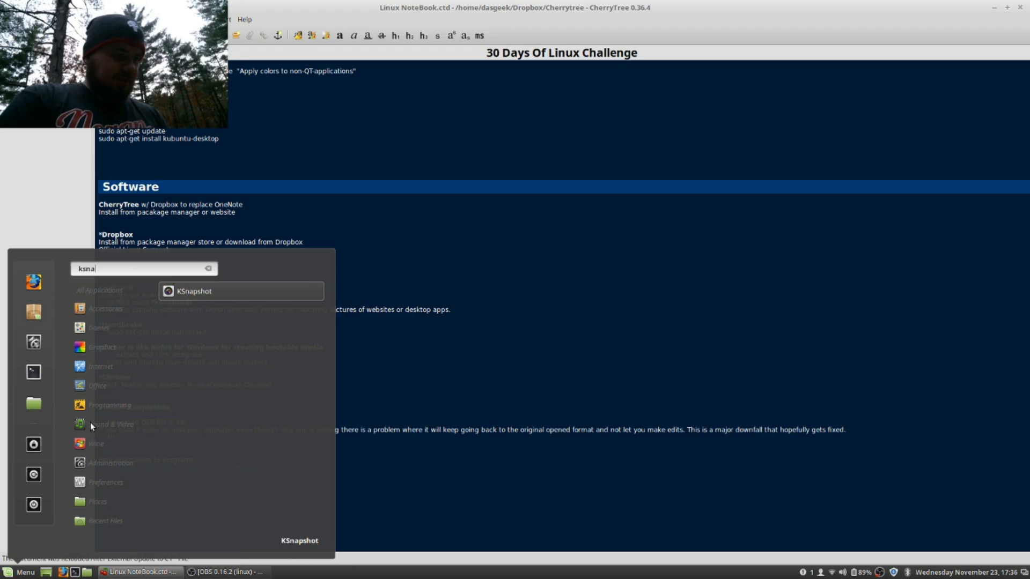
{"action": "left_click", "coordinate": [194, 291]}
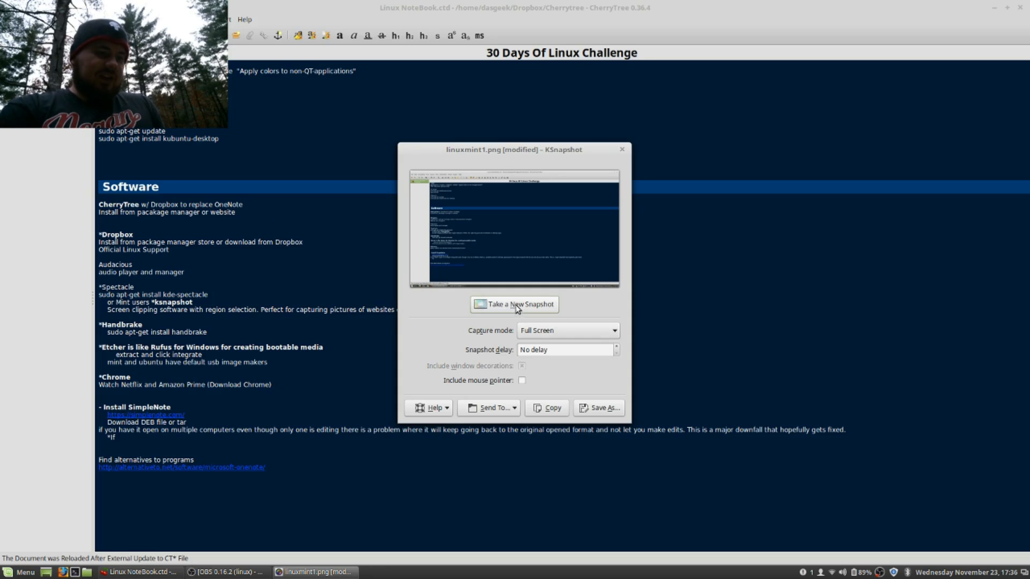
{"action": "left_click", "coordinate": [566, 330]}
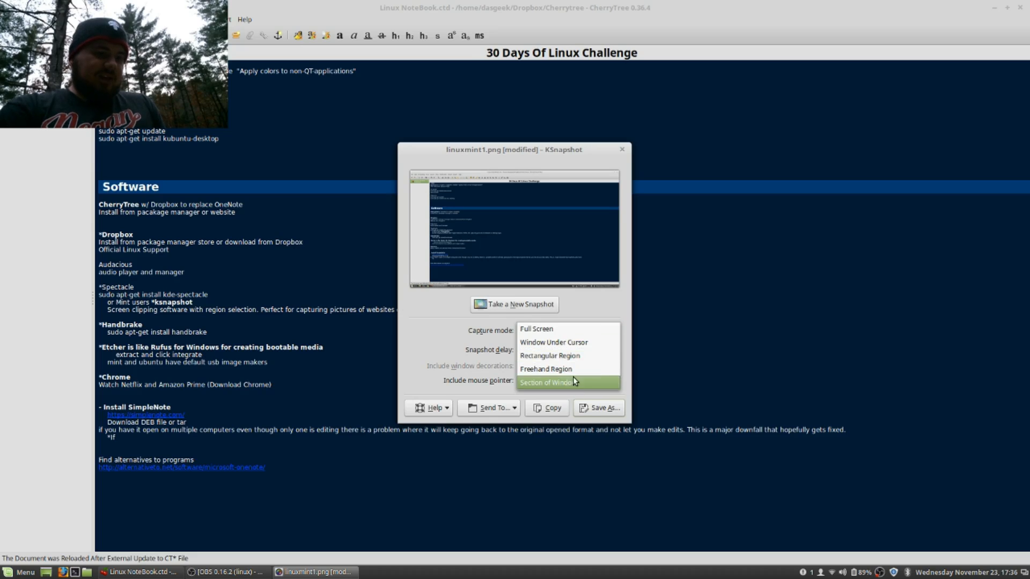
{"action": "mouse_move", "coordinate": [583, 342]}
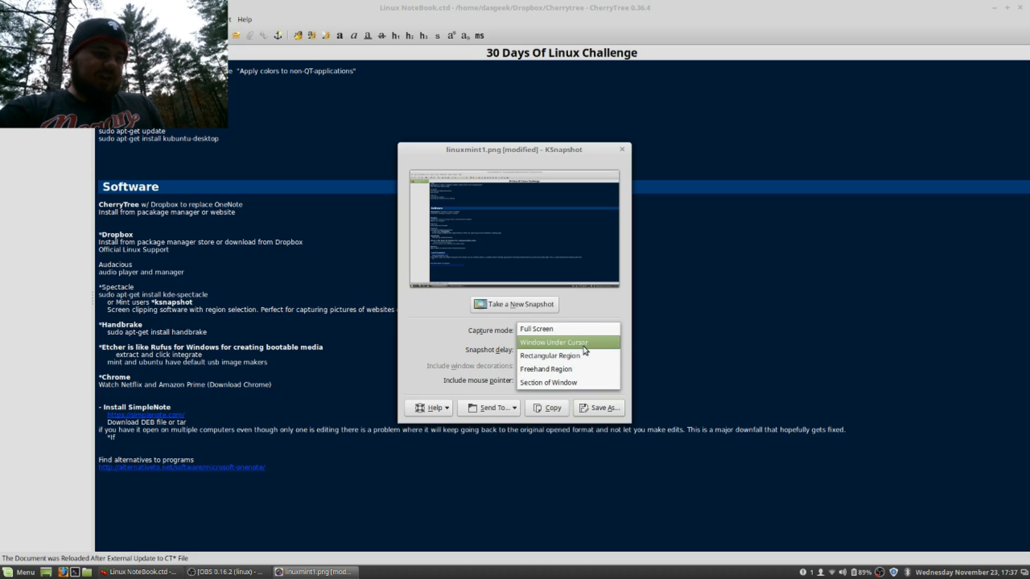
{"action": "left_click", "coordinate": [537, 328]}
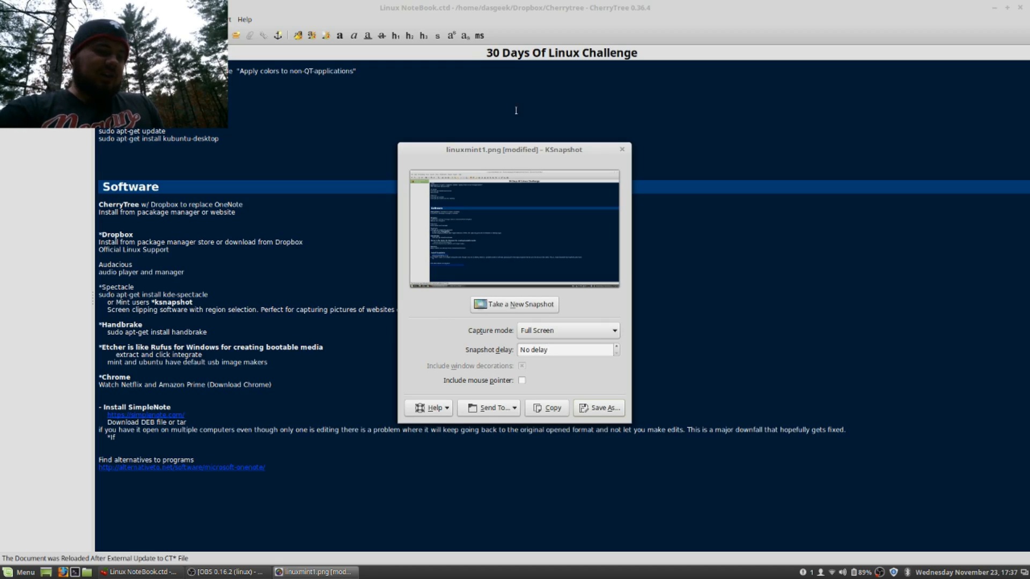
{"action": "left_click", "coordinate": [620, 149]}
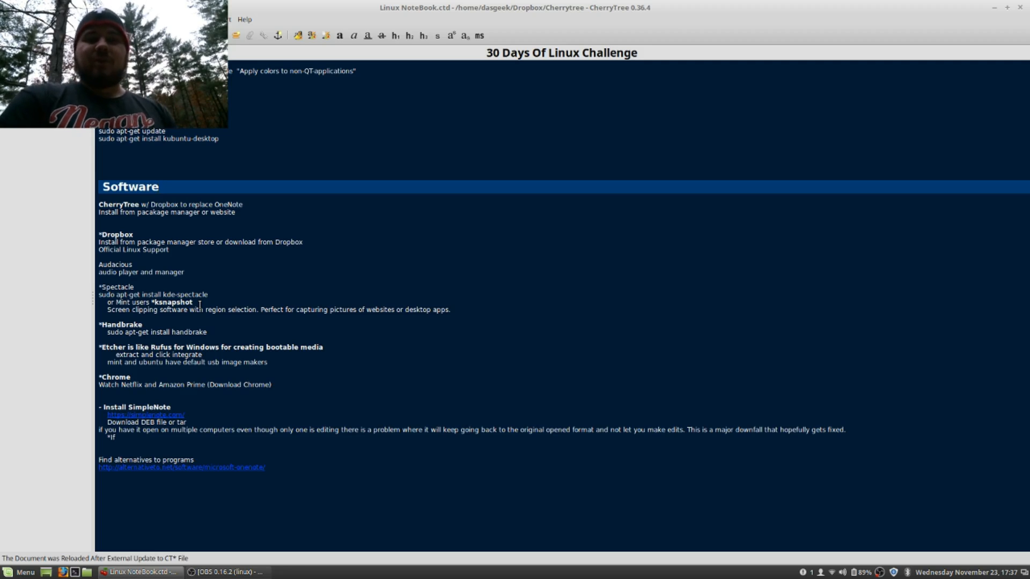
- Bring up the desktop application launcher again to search for a program
{"action": "left_click", "coordinate": [150, 186]}
{"action": "type", "text": "b"}
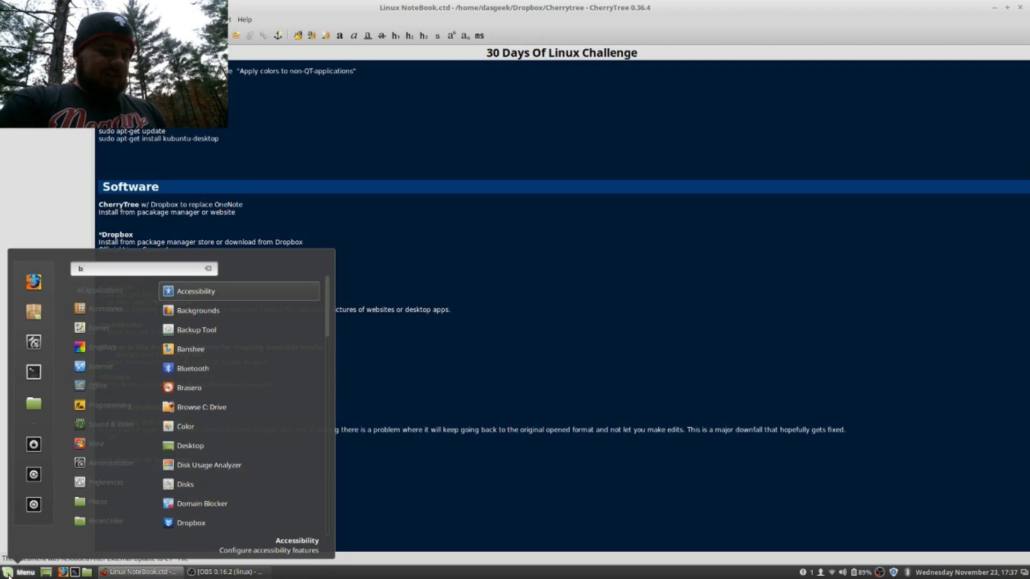
- Find USB Image Writer by searching 'bootable', launch it, and close it without writing
{"action": "type", "text": "ootab"}
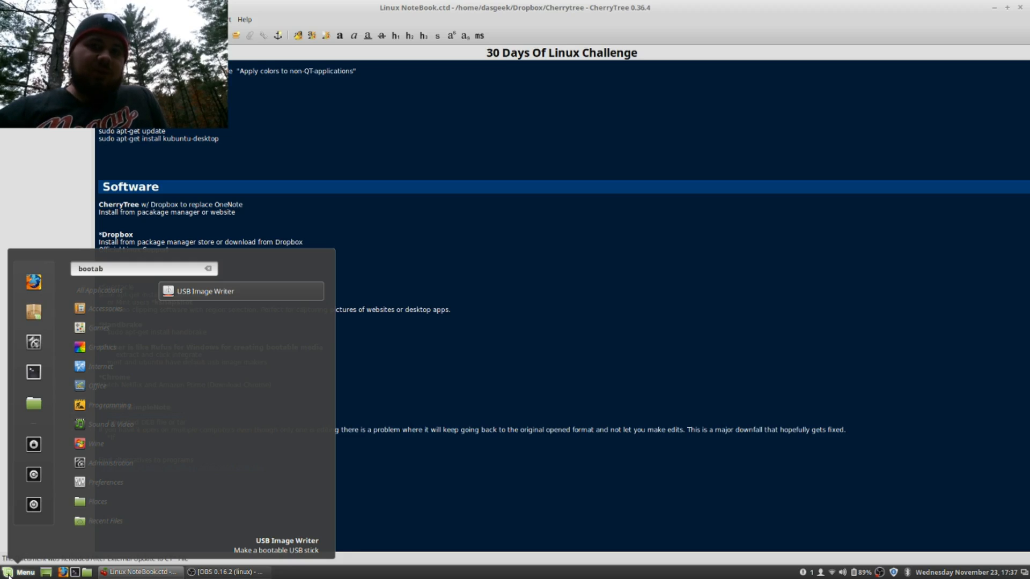
{"action": "left_click", "coordinate": [205, 291]}
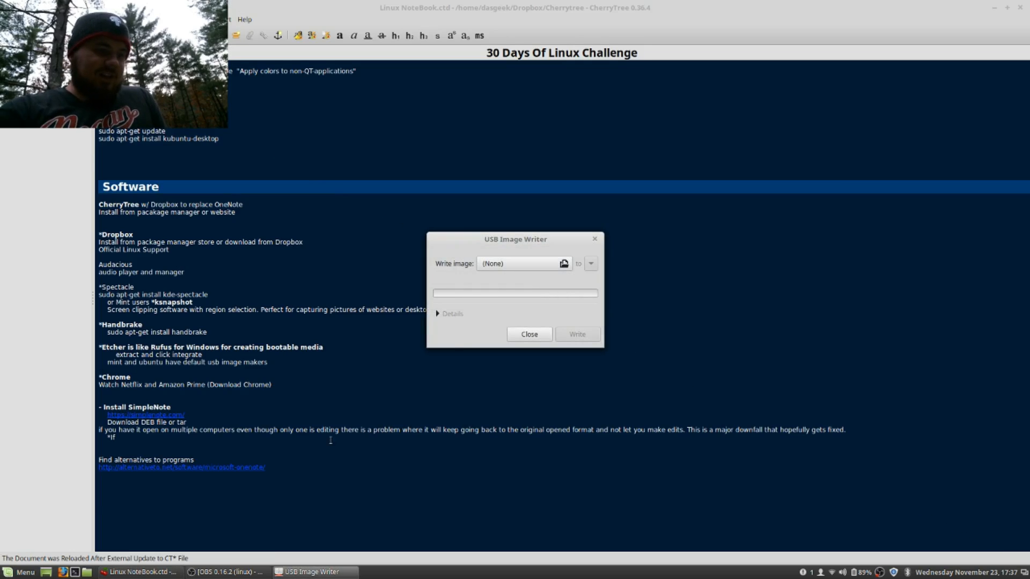
{"action": "left_click", "coordinate": [527, 335]}
{"action": "type", "text": "so"}
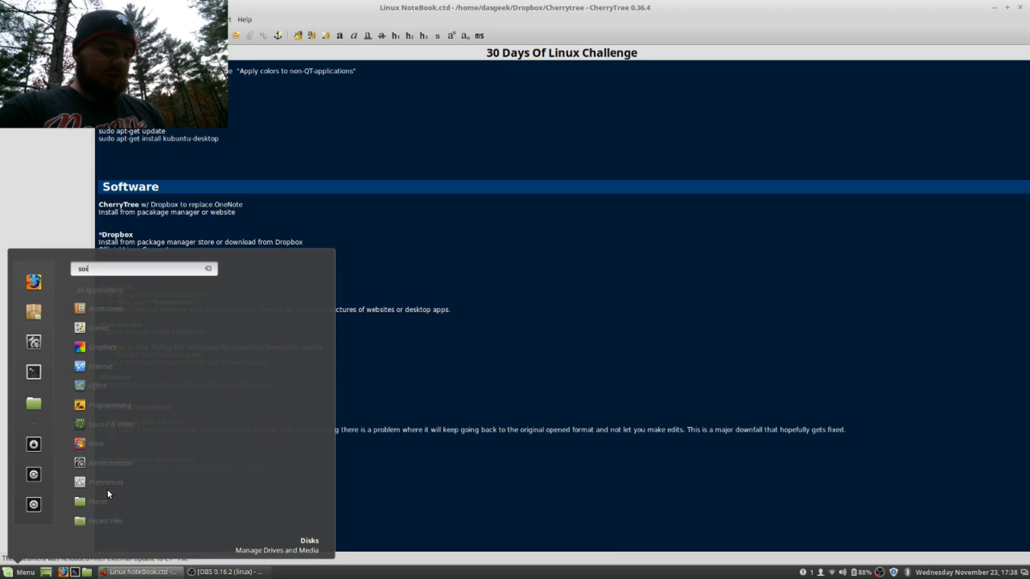
- Launch Simplenote via a 'simpl' search and show the 30 Days of Linux Challenge note as a rendered preview
{"action": "type", "text": "simpl"}
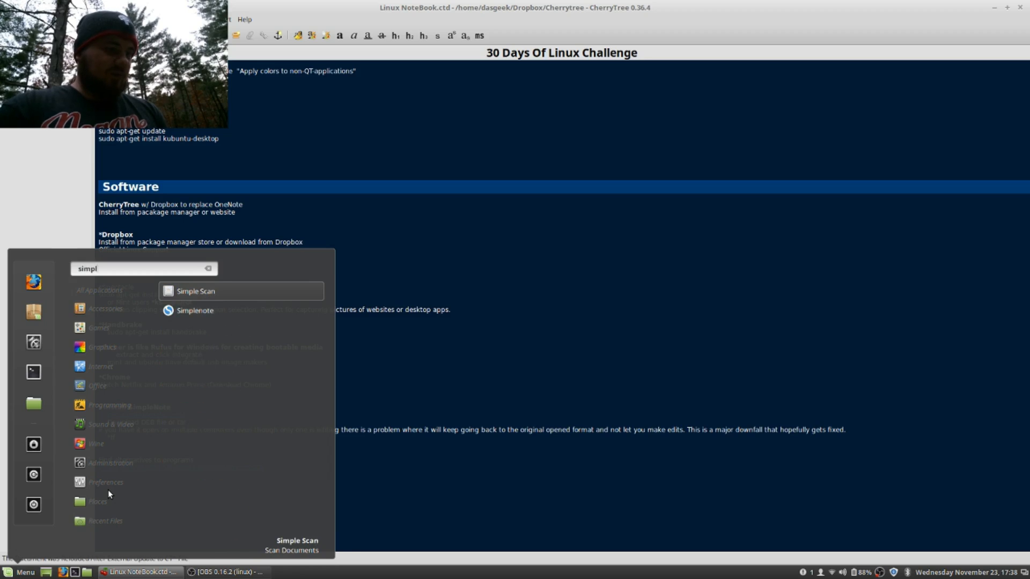
{"action": "left_click", "coordinate": [196, 310]}
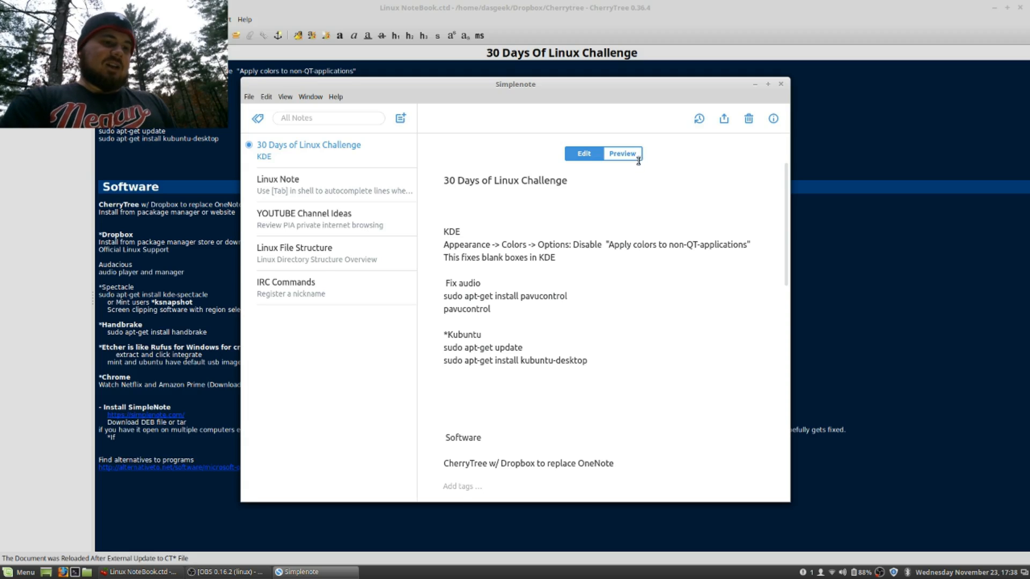
{"action": "left_click", "coordinate": [621, 154]}
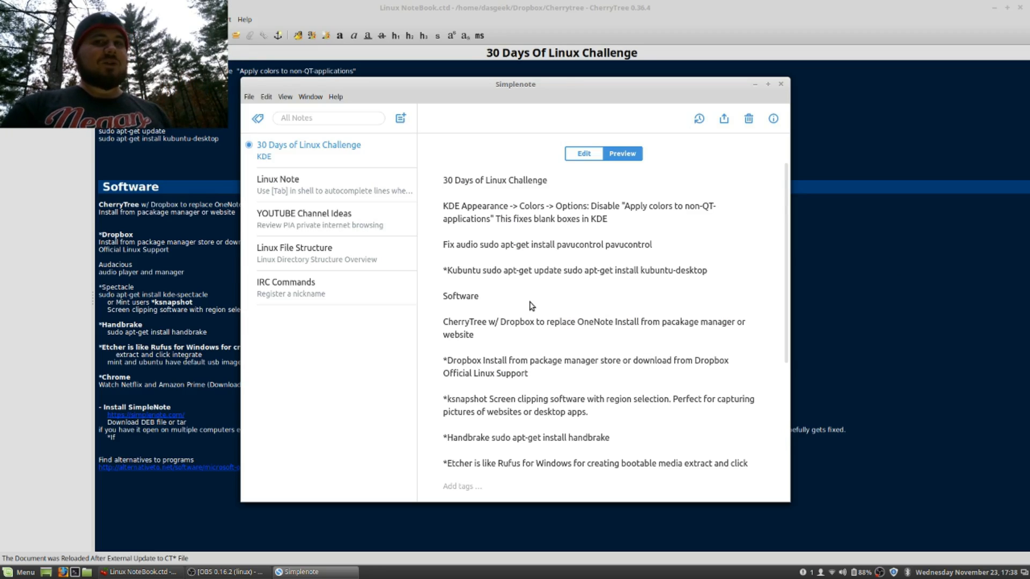
{"action": "mouse_move", "coordinate": [297, 102]}
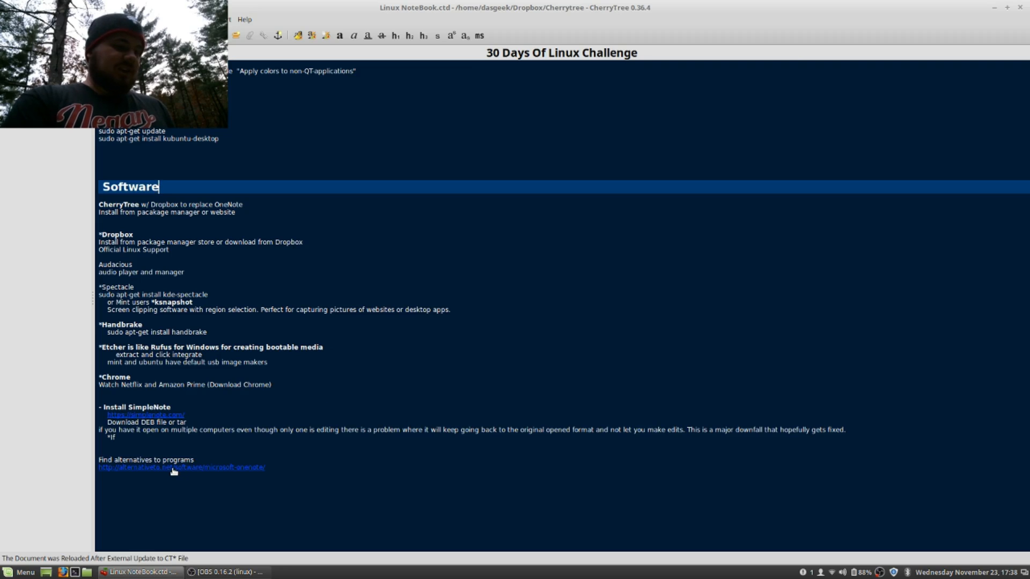
- Follow the alternativeto.net link to the Microsoft OneNote alternatives page in Firefox
{"action": "left_click", "coordinate": [181, 467]}
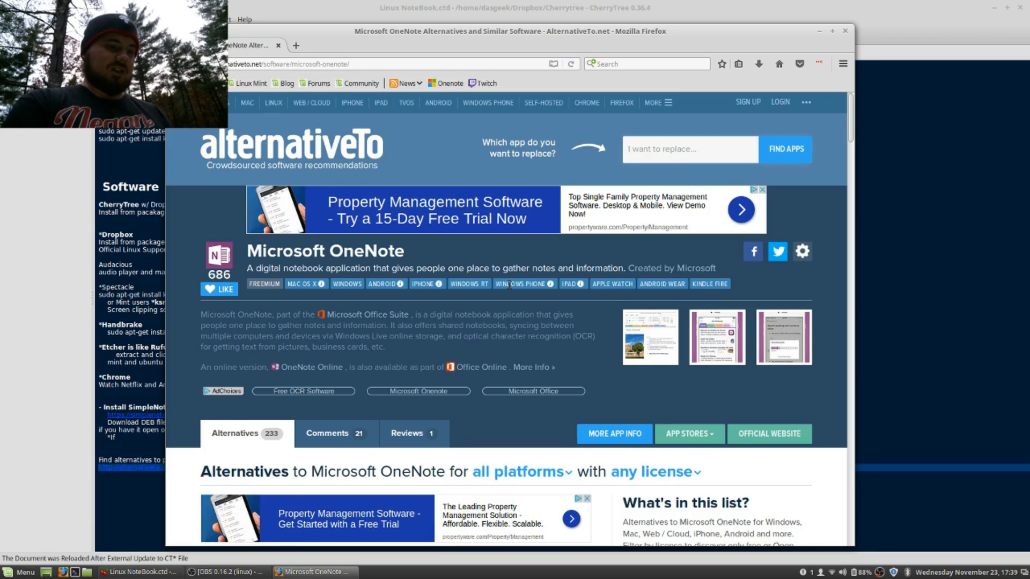
- Scroll the OneNote alternatives list past Evernote, Google Keep and Simplenote down to OpenNote and NixNote
{"action": "scroll", "scroll_direction": "down", "scroll_amount": 3}
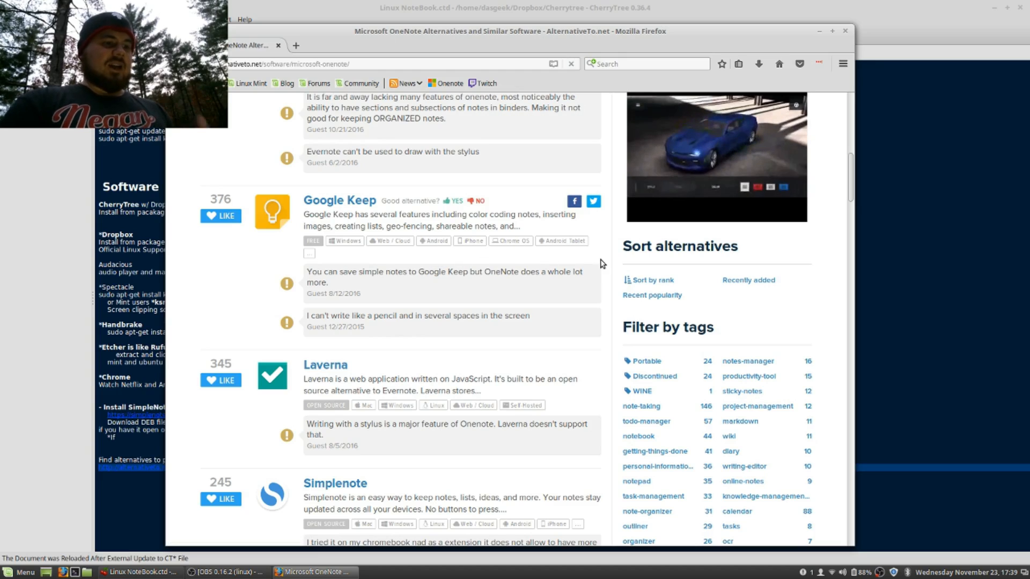
{"action": "scroll", "scroll_direction": "up", "scroll_amount": 3}
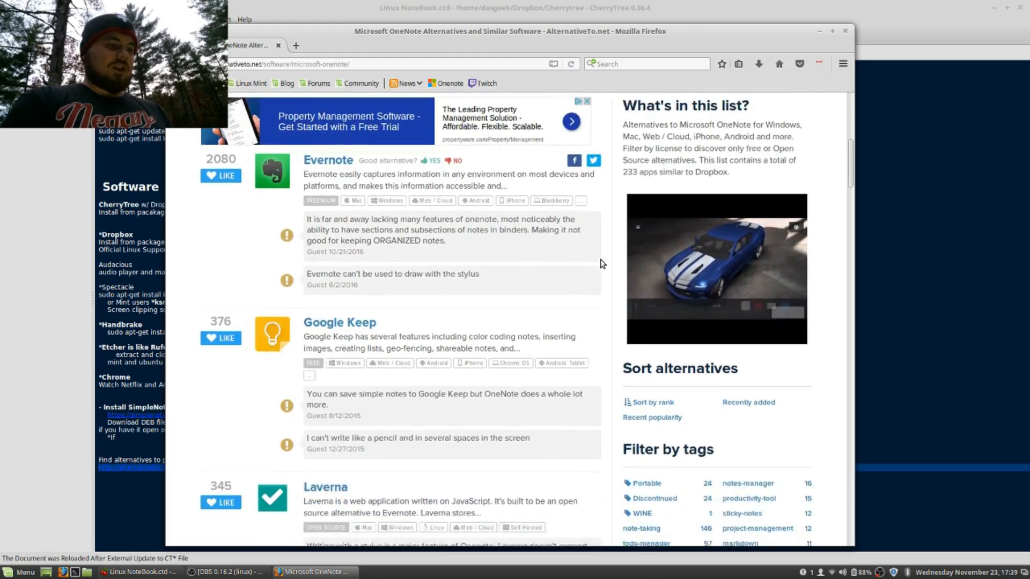
{"action": "scroll", "scroll_direction": "down", "scroll_amount": 3}
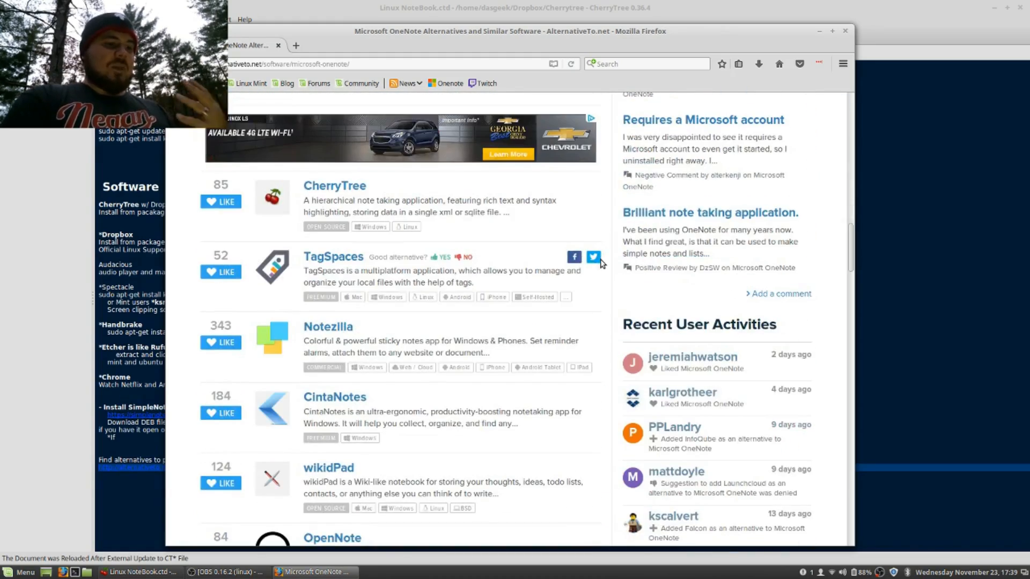
{"action": "scroll", "scroll_direction": "down", "scroll_amount": 3}
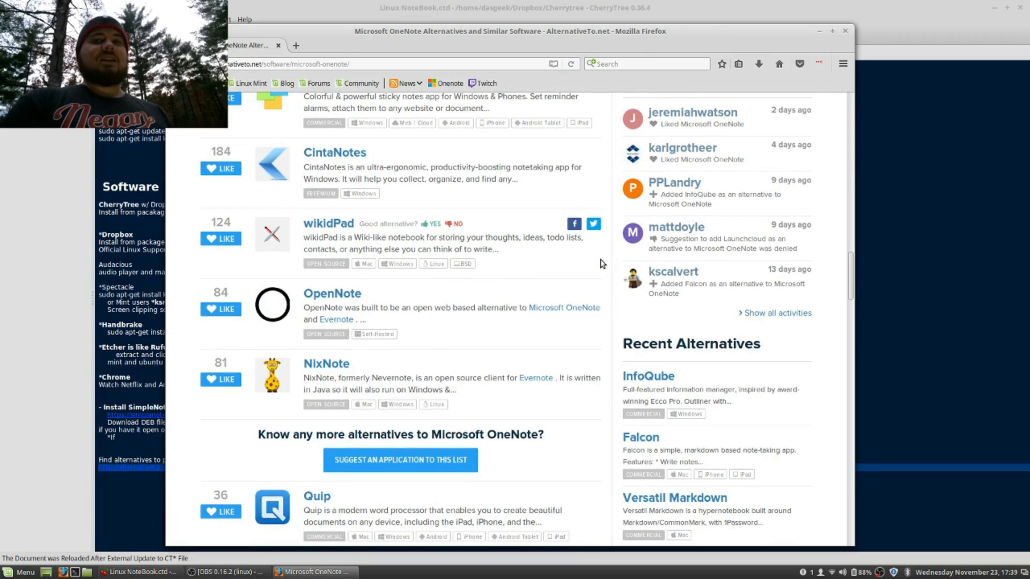